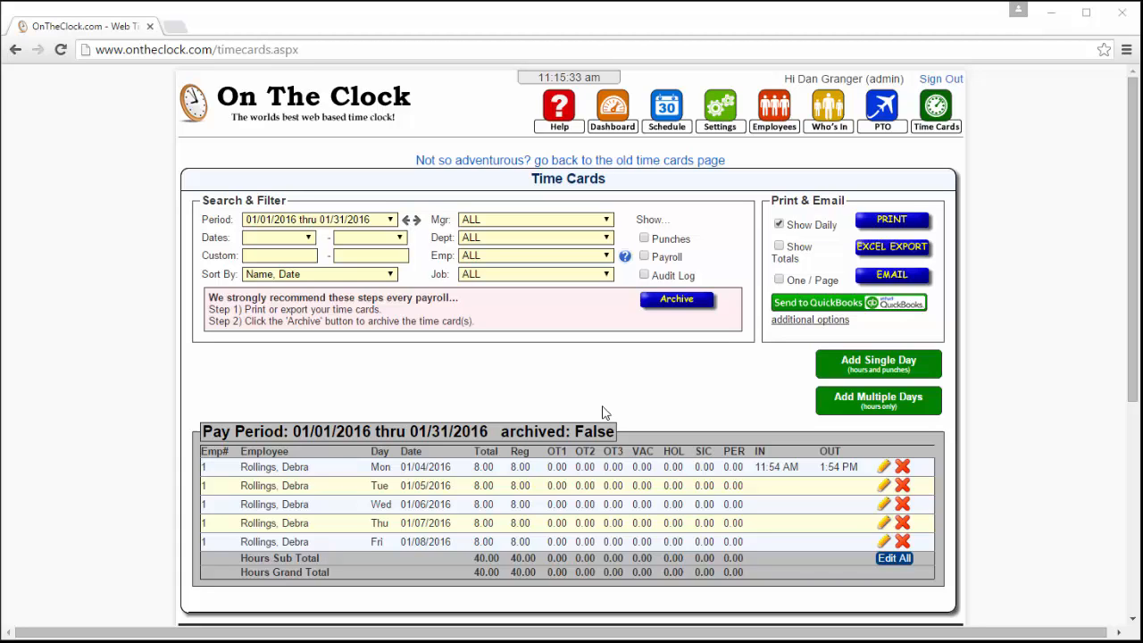
pyautogui.moveTo(634, 295)
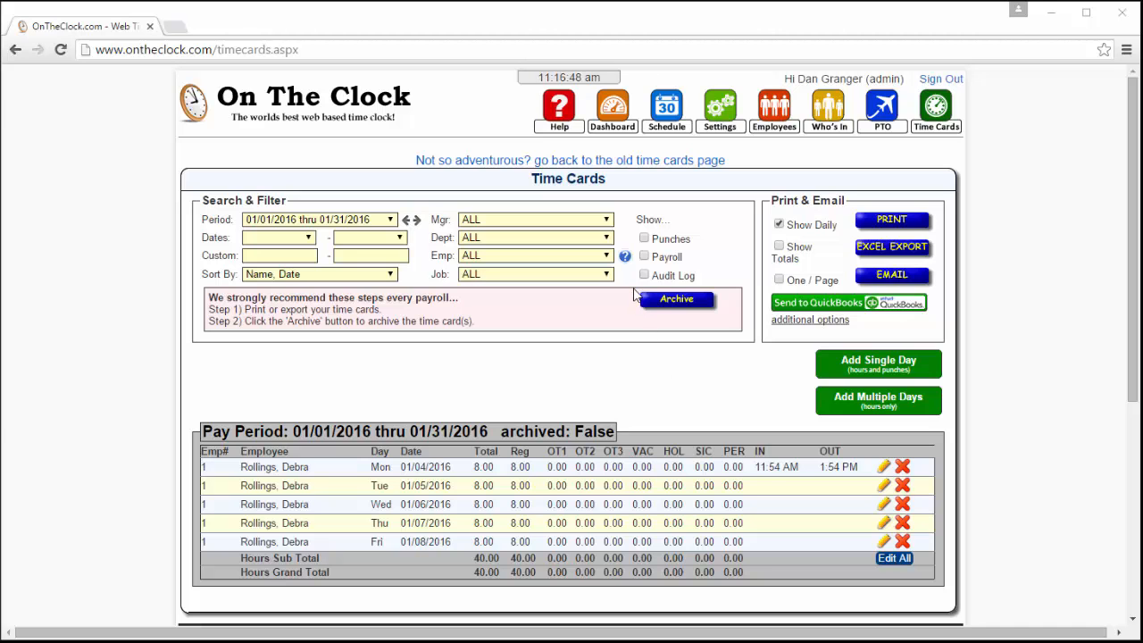
# Step: Open OnTheClock Help and jump to the Exporting Timecards section
pyautogui.click(559, 108)
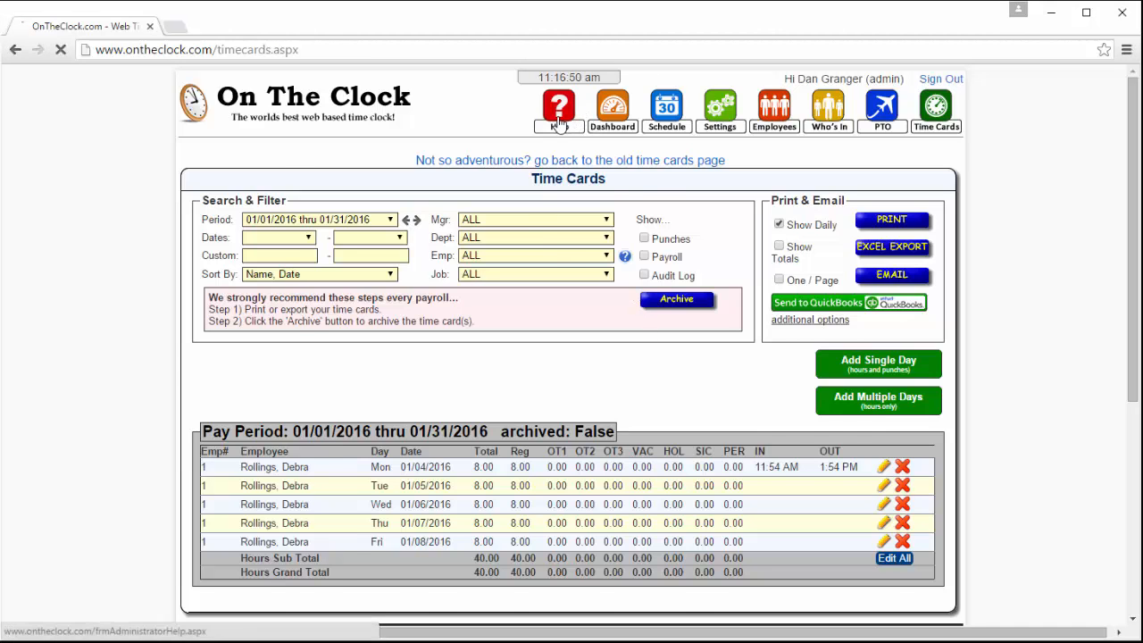
pyautogui.click(559, 107)
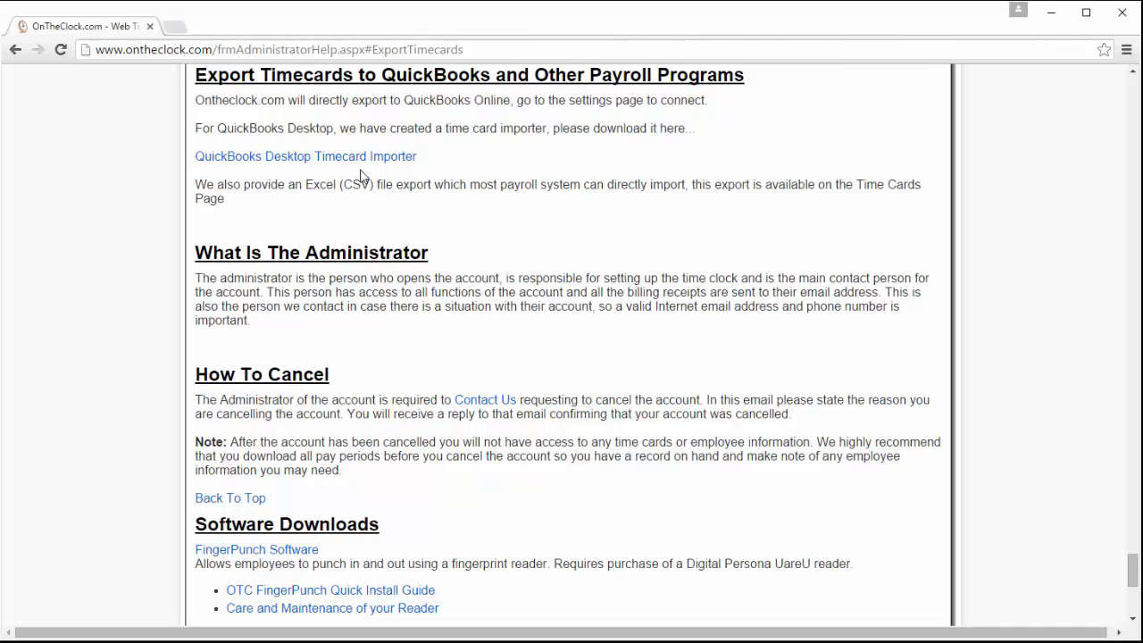
pyautogui.click(305, 157)
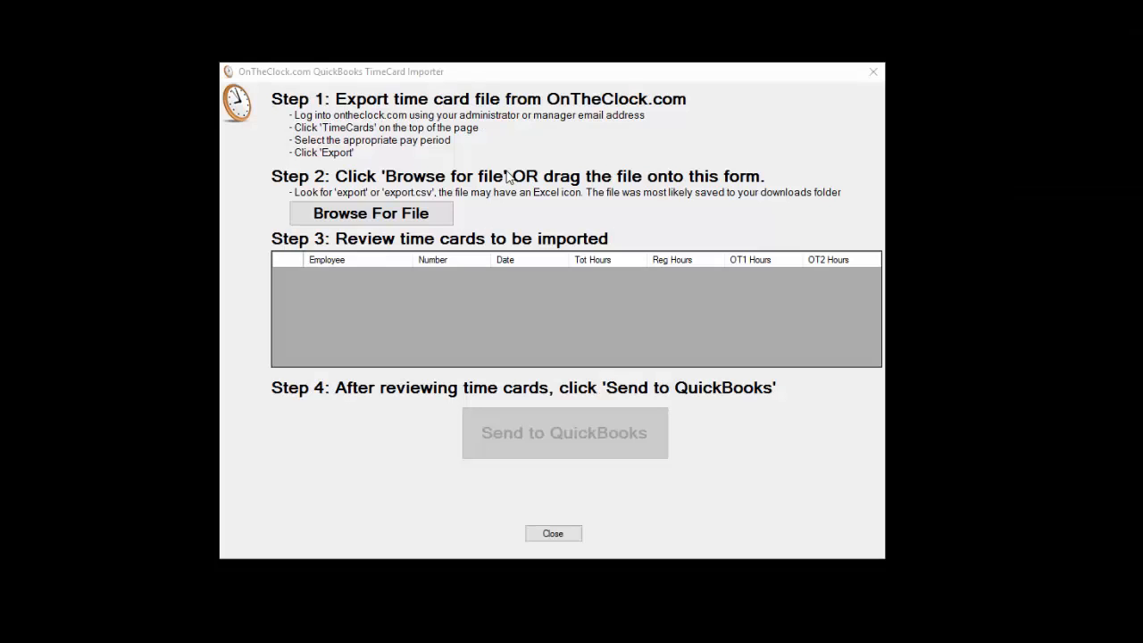
pyautogui.moveTo(488, 84)
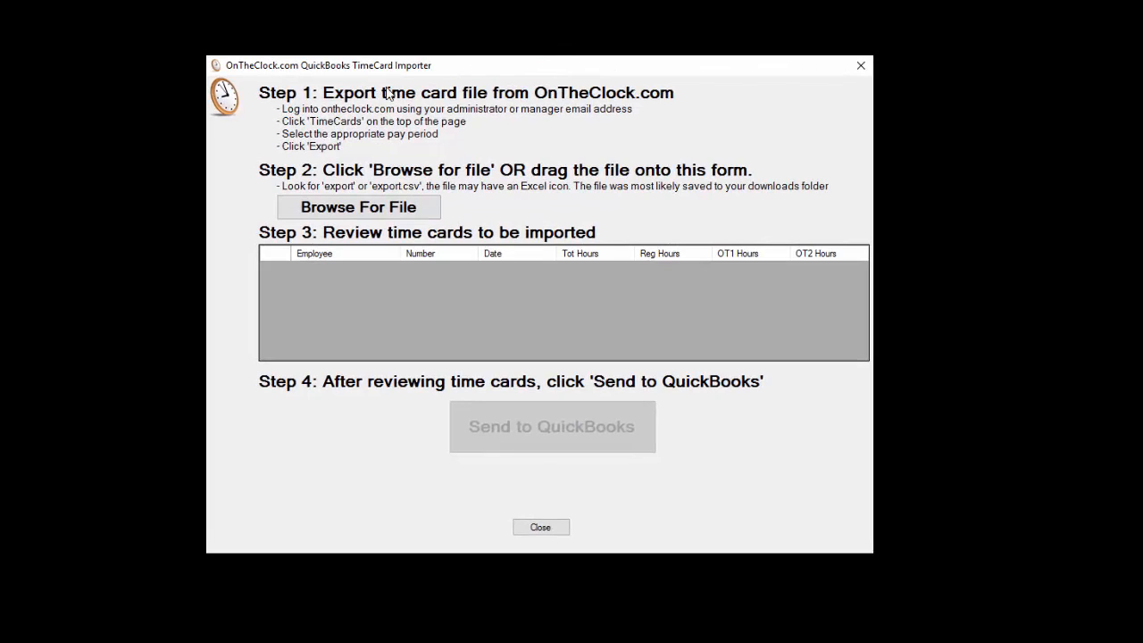
pyautogui.moveTo(207, 165)
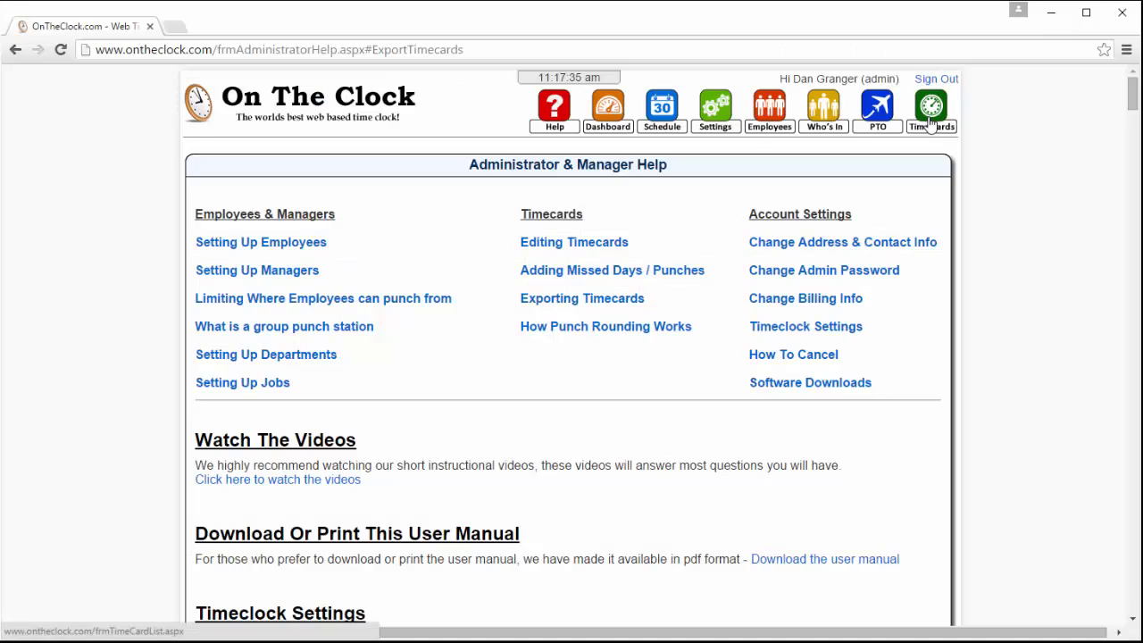
# Step: Export the January 2016 time cards to Export.csv and minimize the browser
pyautogui.click(931, 107)
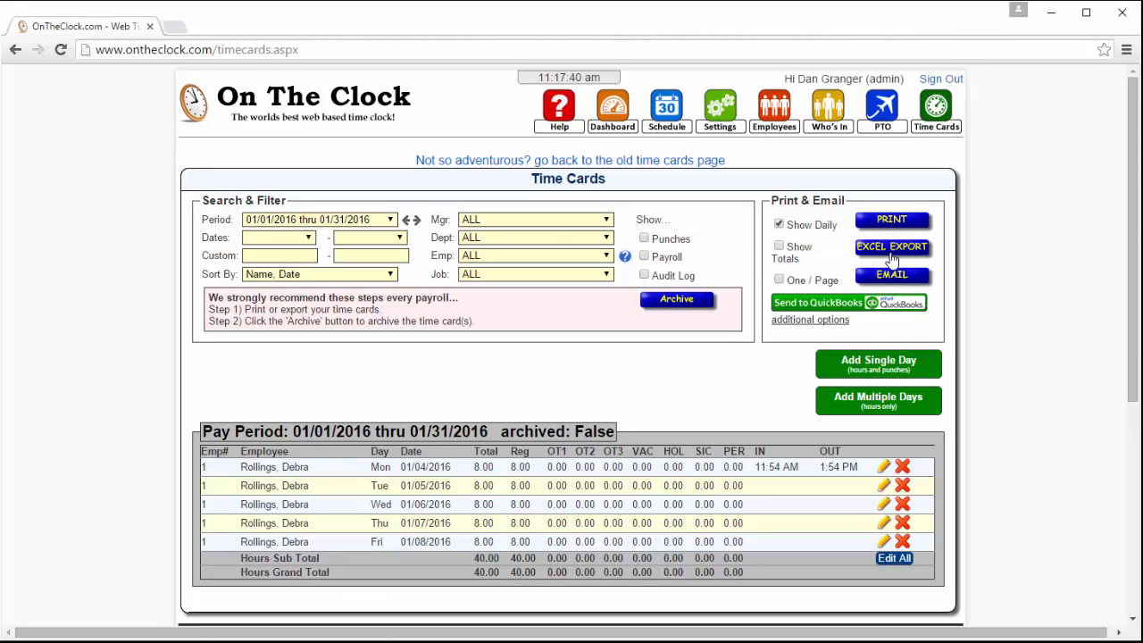
pyautogui.click(891, 247)
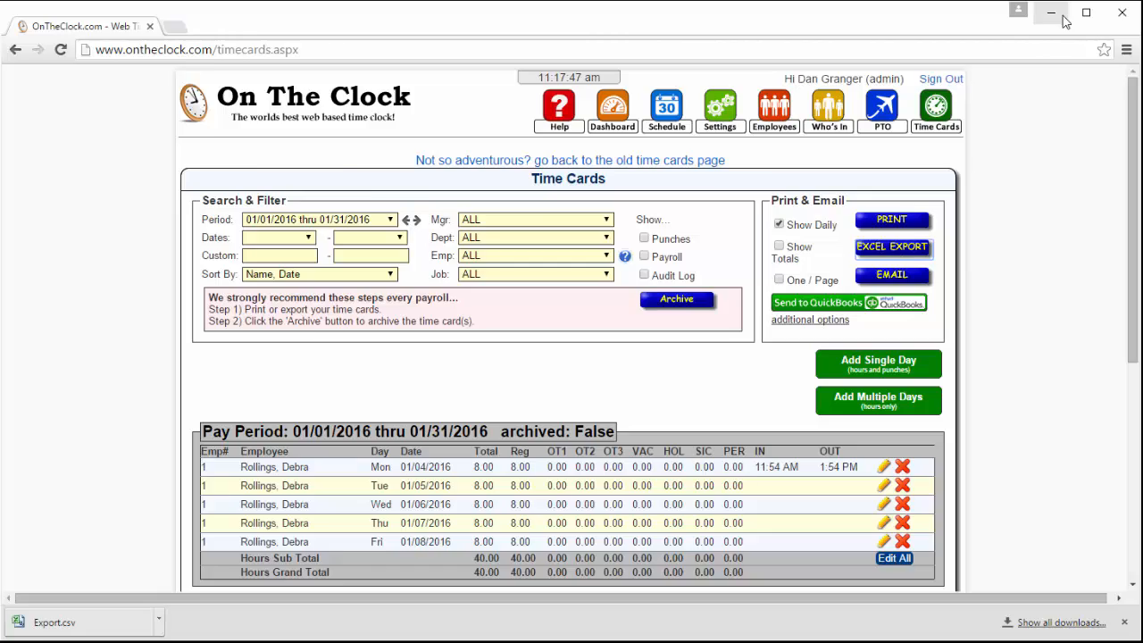
pyautogui.click(816, 302)
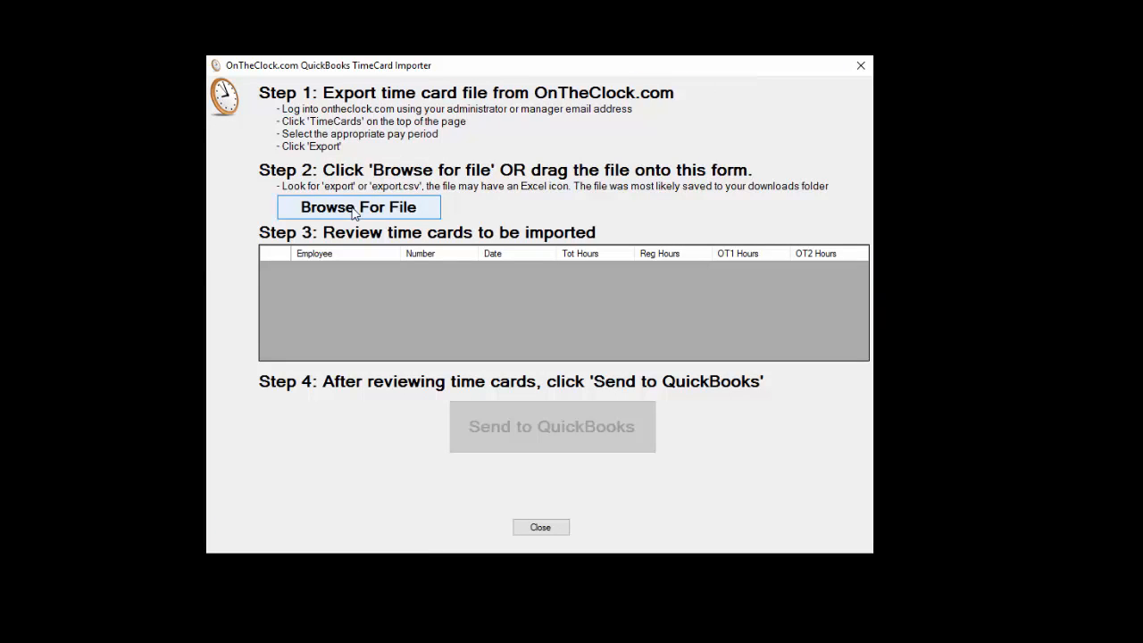
# Step: Load Export.csv from Downloads into the TimeCard Importer
pyautogui.click(358, 206)
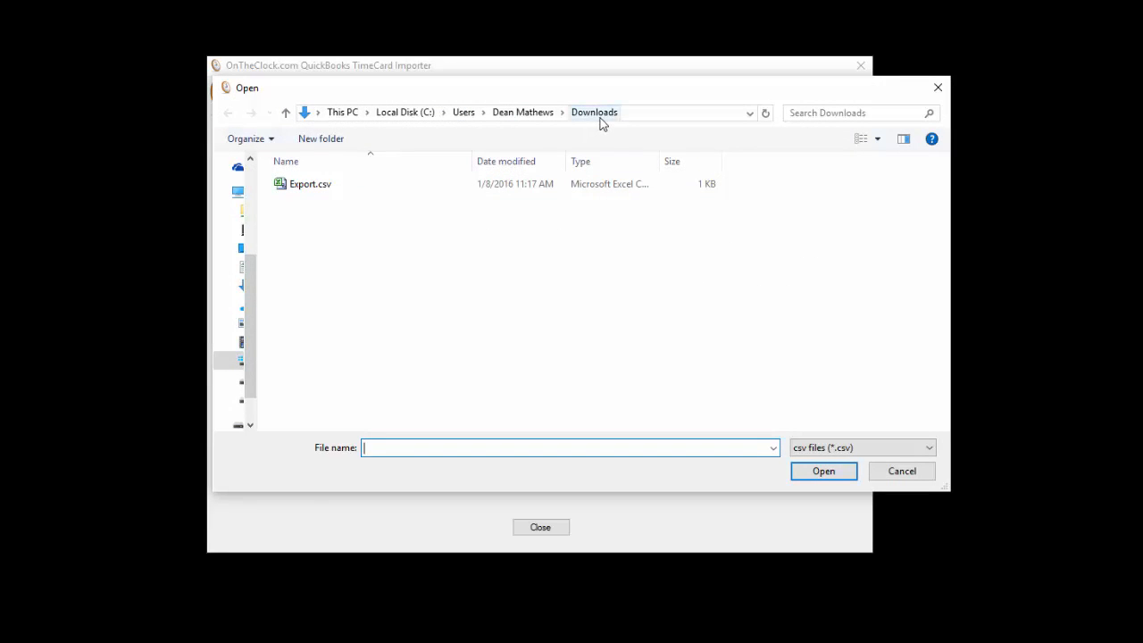
pyautogui.click(310, 184)
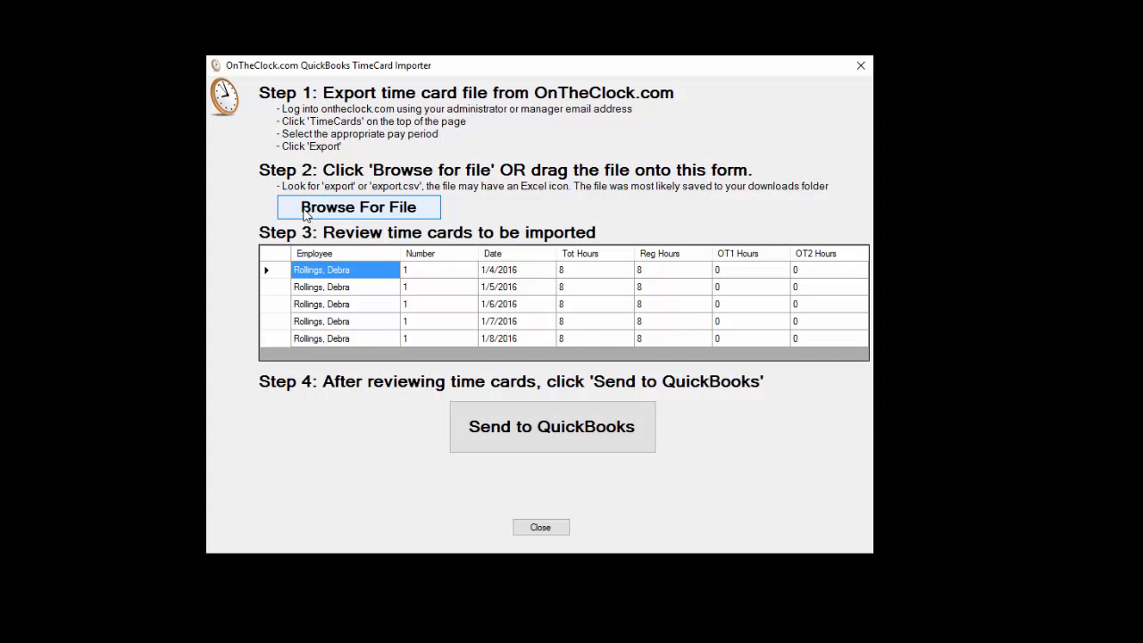
pyautogui.moveTo(310, 242)
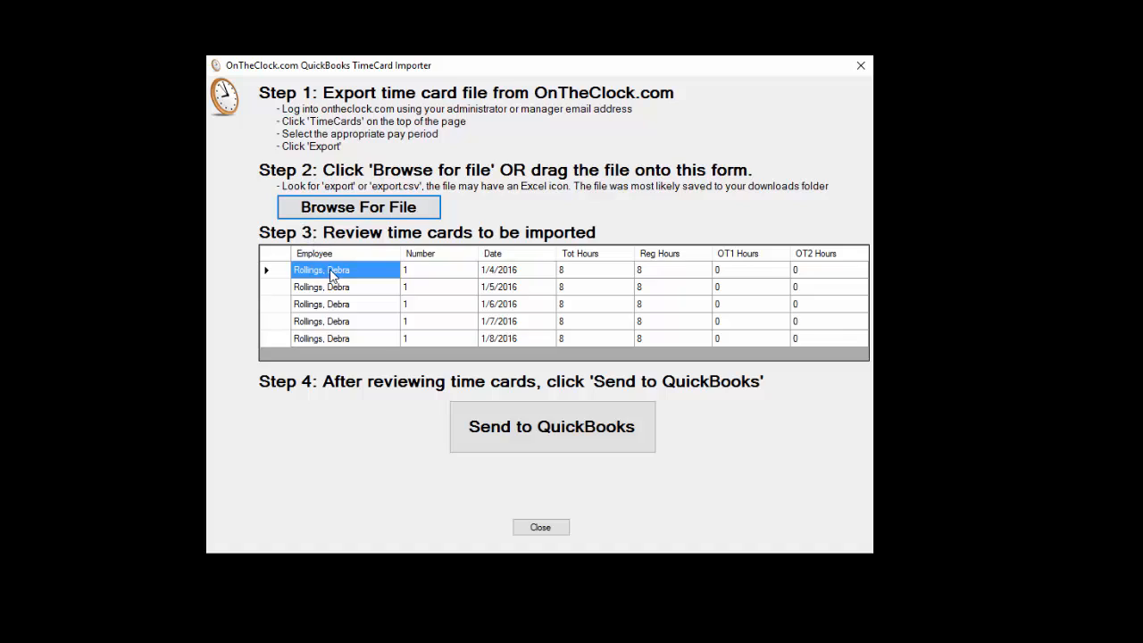
pyautogui.moveTo(587, 336)
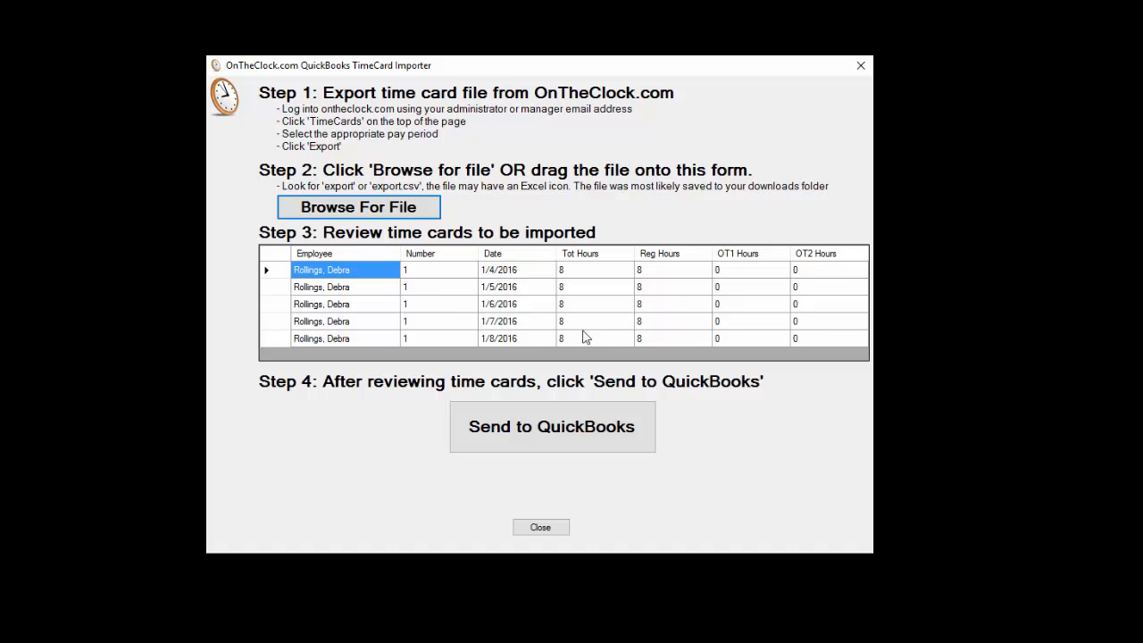
pyautogui.moveTo(617, 350)
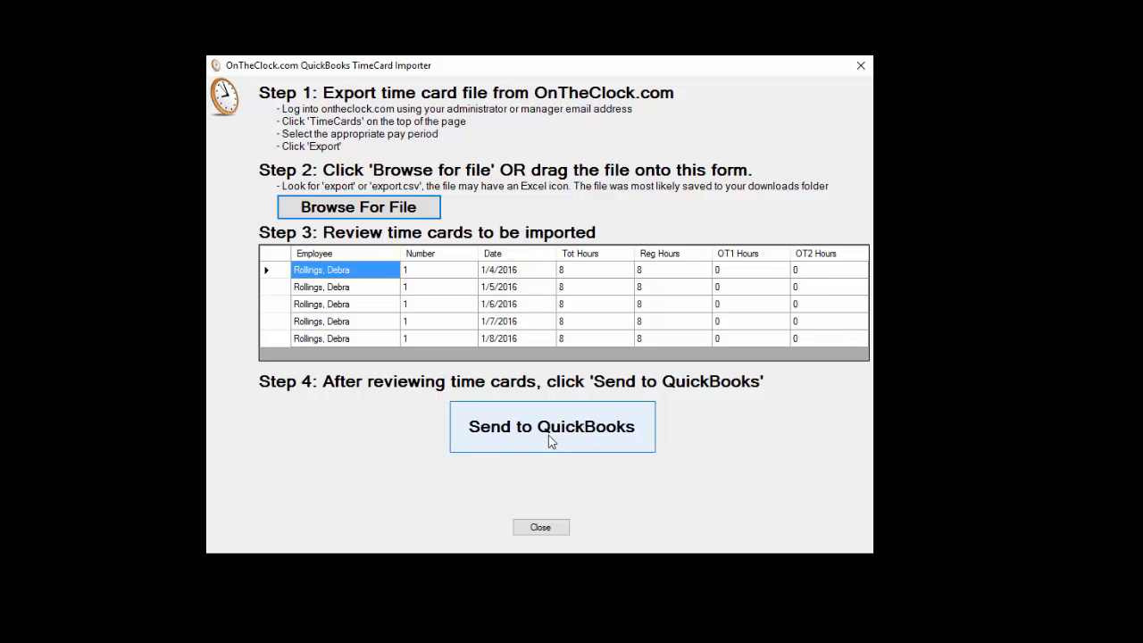
# Step: Send the five time cards to QuickBooks, then close the importer
pyautogui.click(551, 426)
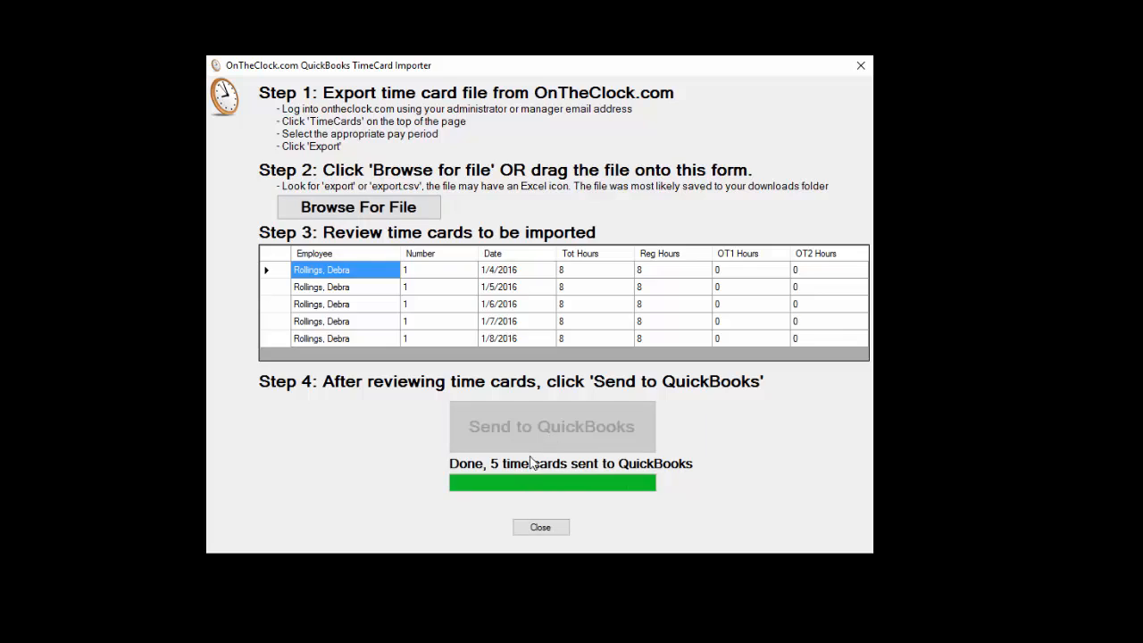
pyautogui.moveTo(552, 478)
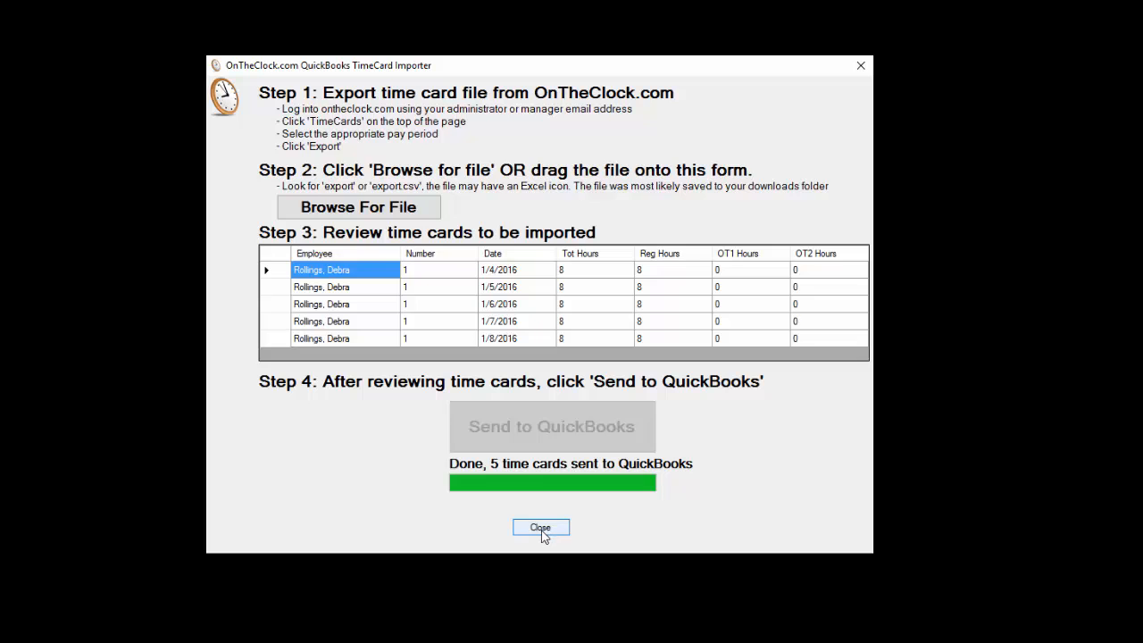
pyautogui.click(541, 527)
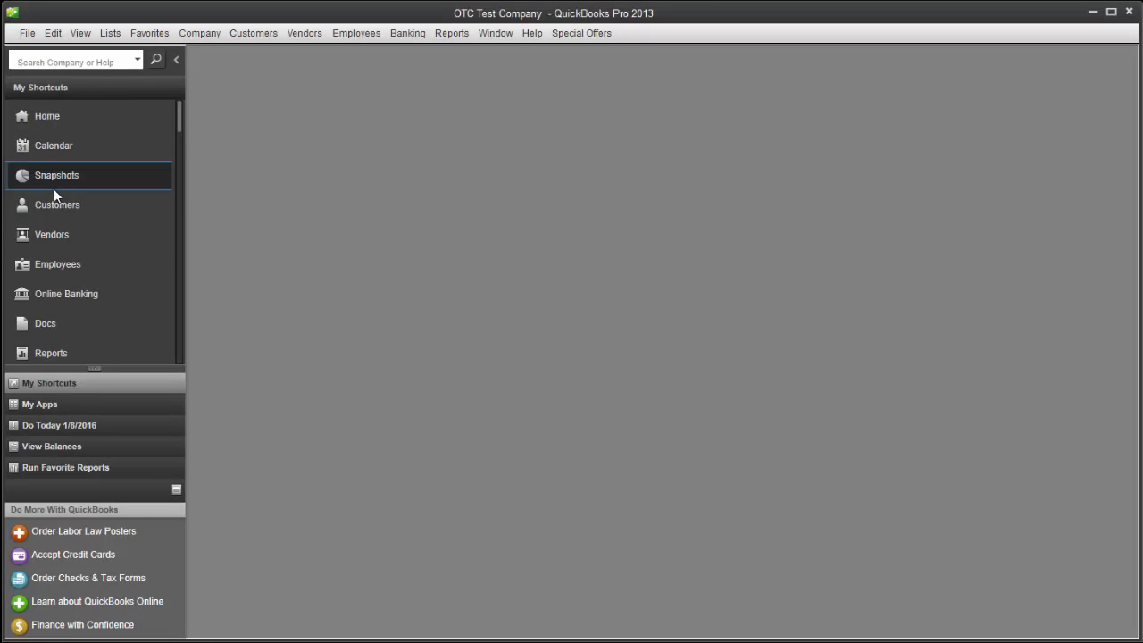
pyautogui.click(57, 264)
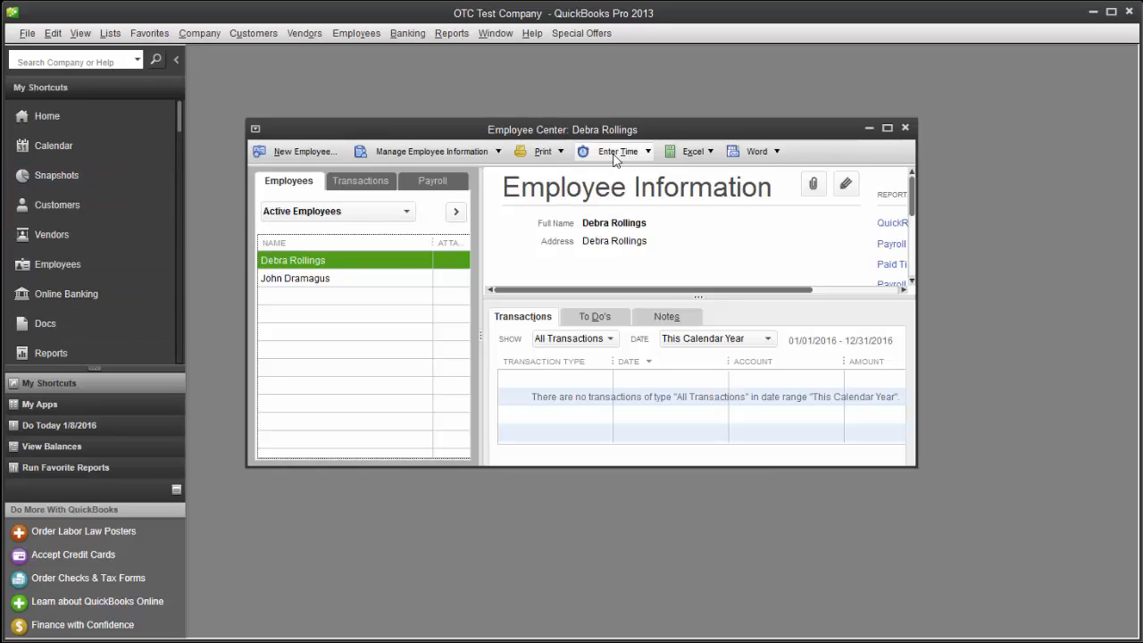
pyautogui.click(616, 151)
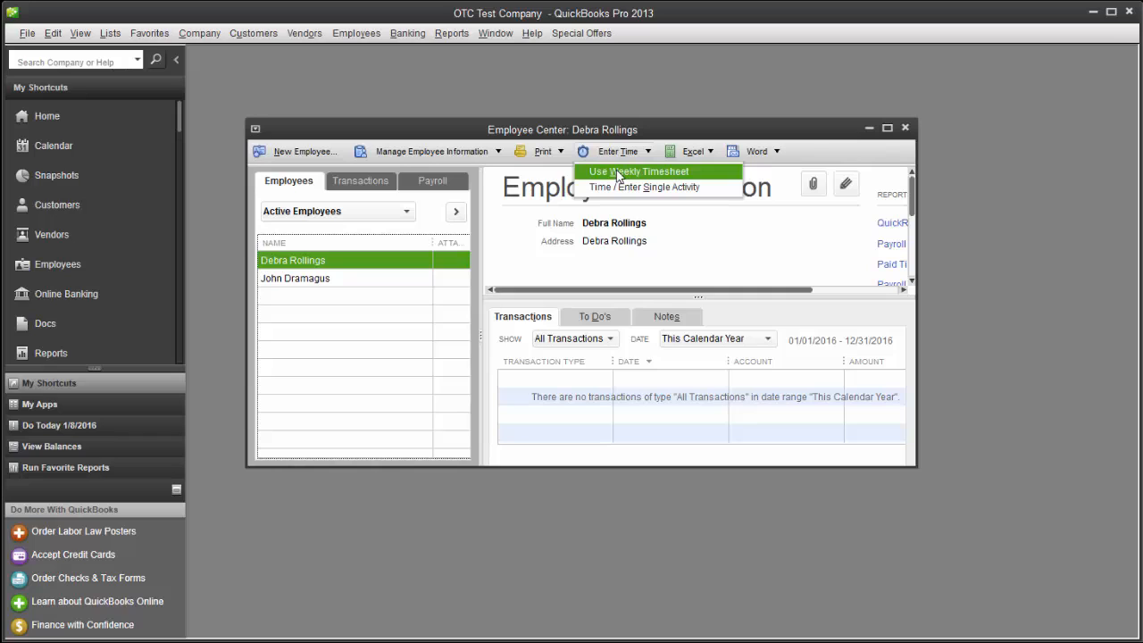
pyautogui.click(637, 171)
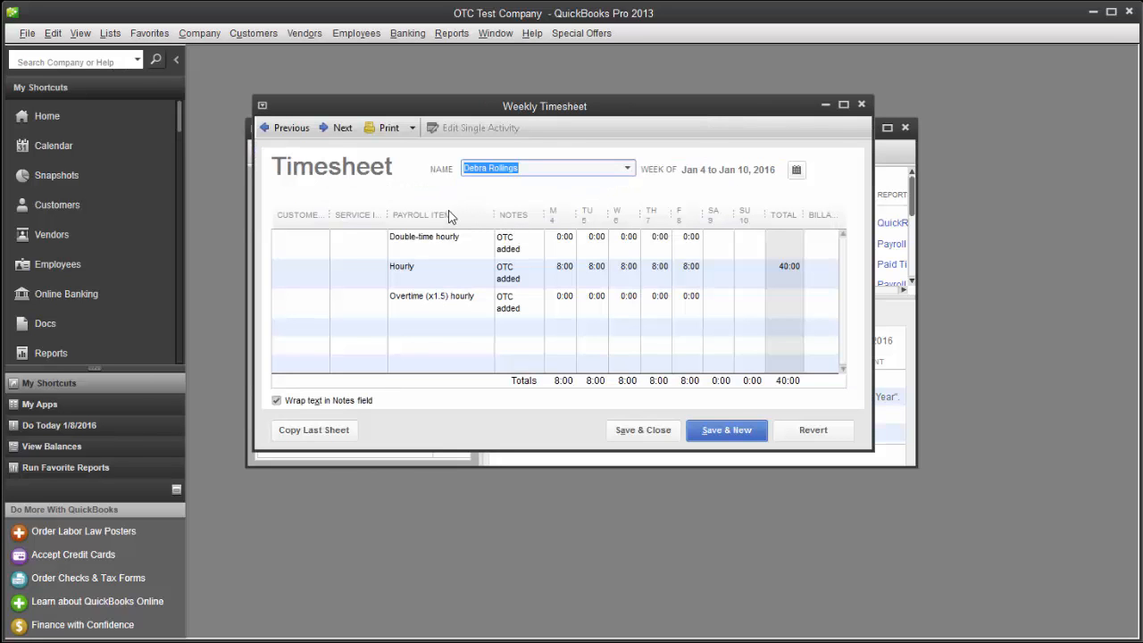